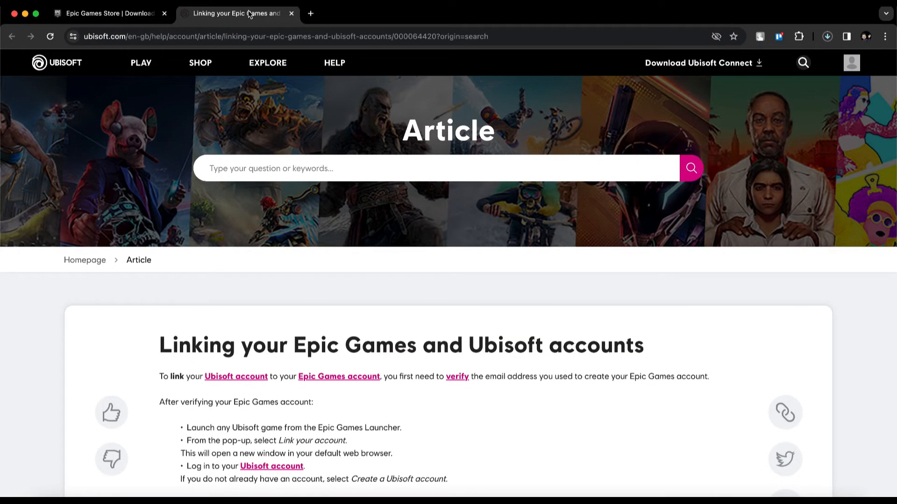
Scroll the article until the account-linking steps and 'You might also be interested' heading show.
scroll(down, 3)
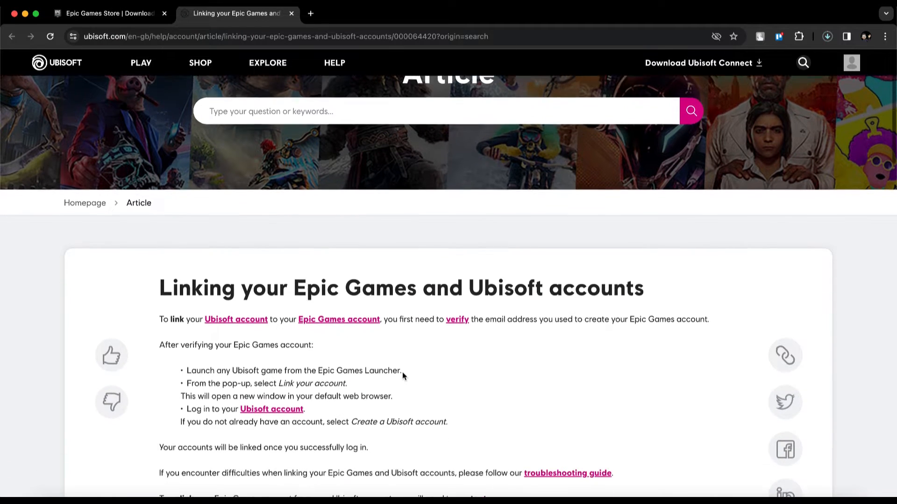
scroll(down, 3)
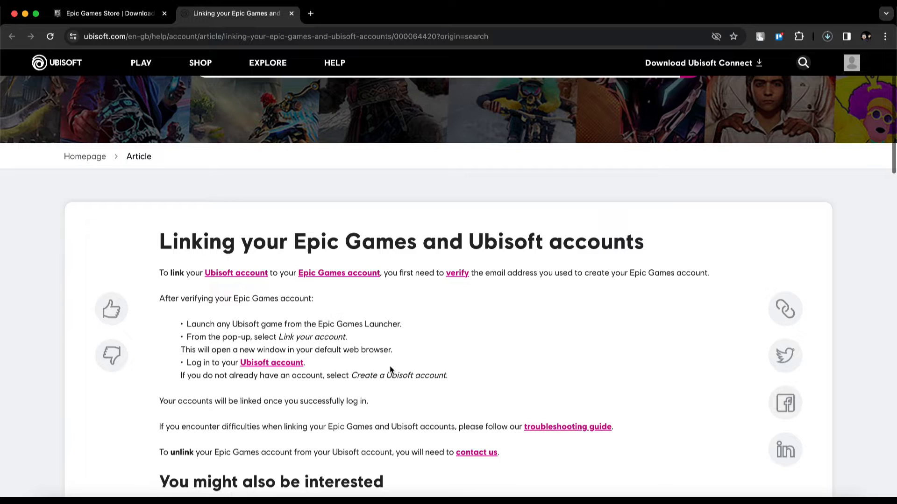
scroll(down, 3)
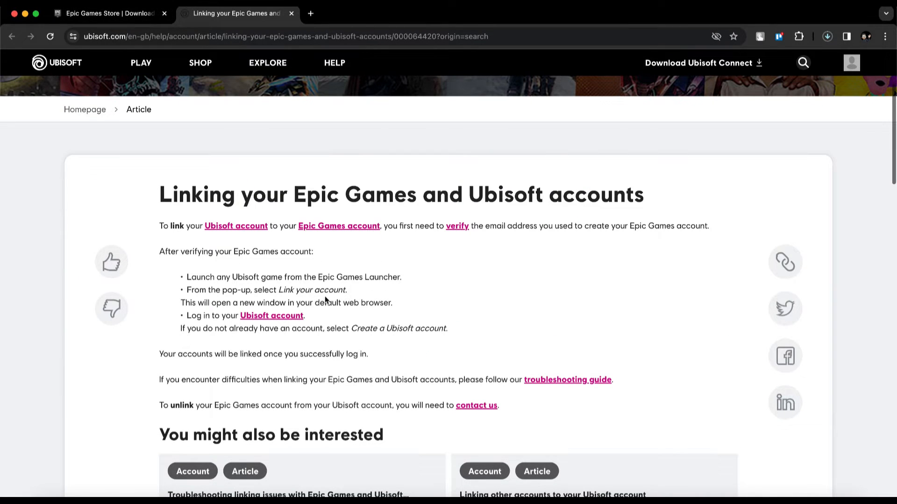
mouse_move(190, 287)
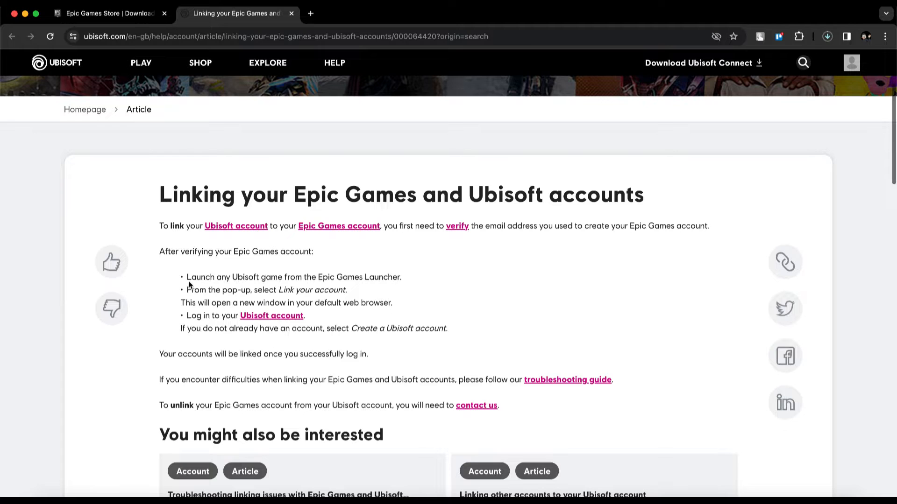
drag(188, 277, 348, 289)
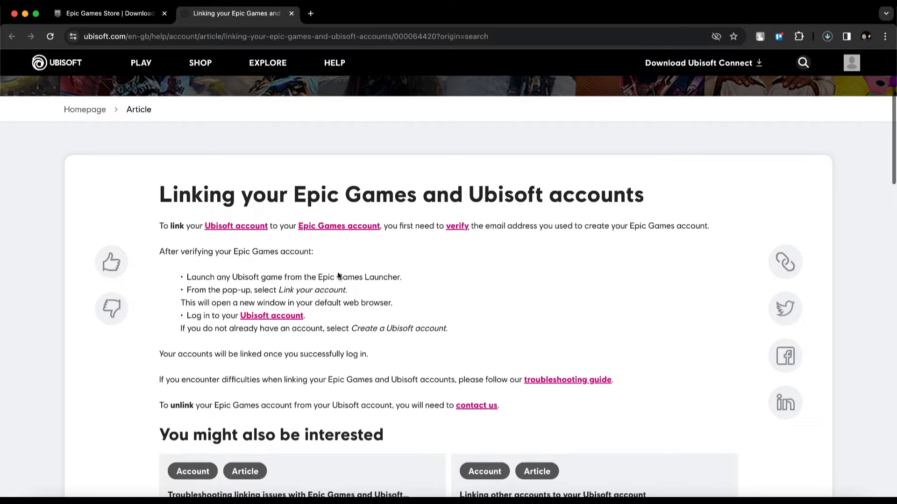
mouse_move(196, 245)
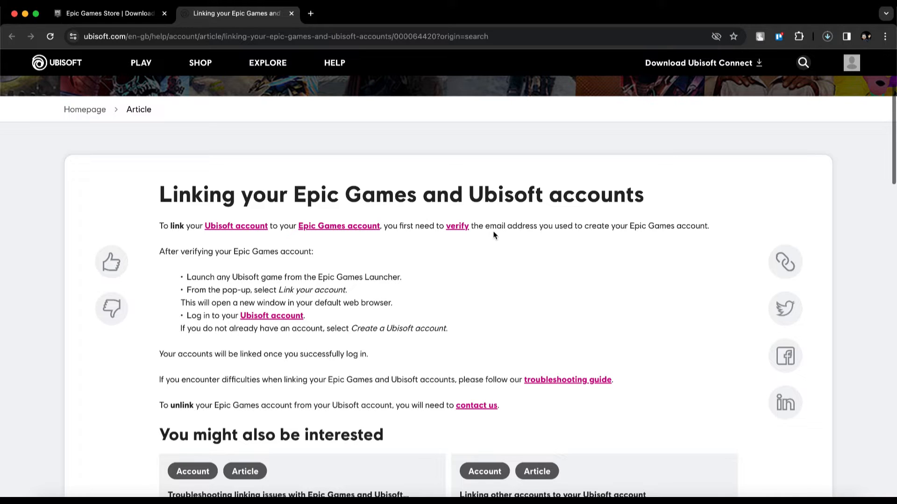
mouse_move(212, 281)
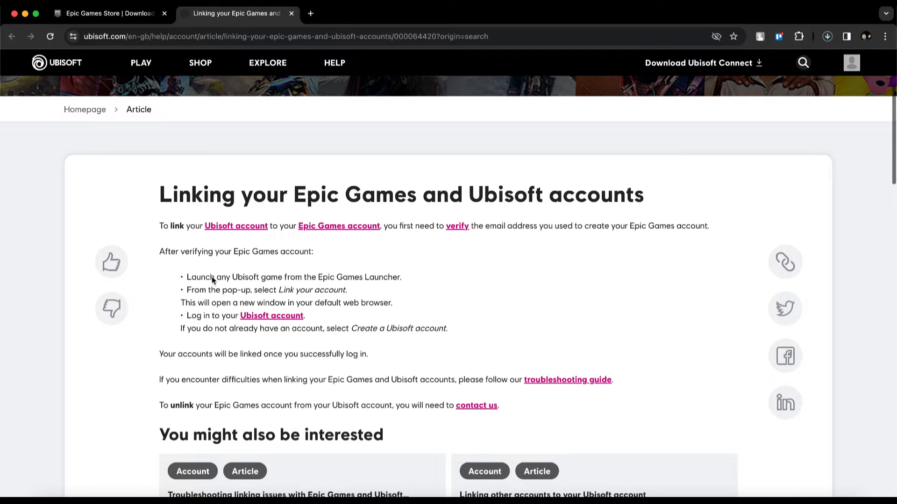
drag(188, 276, 403, 276)
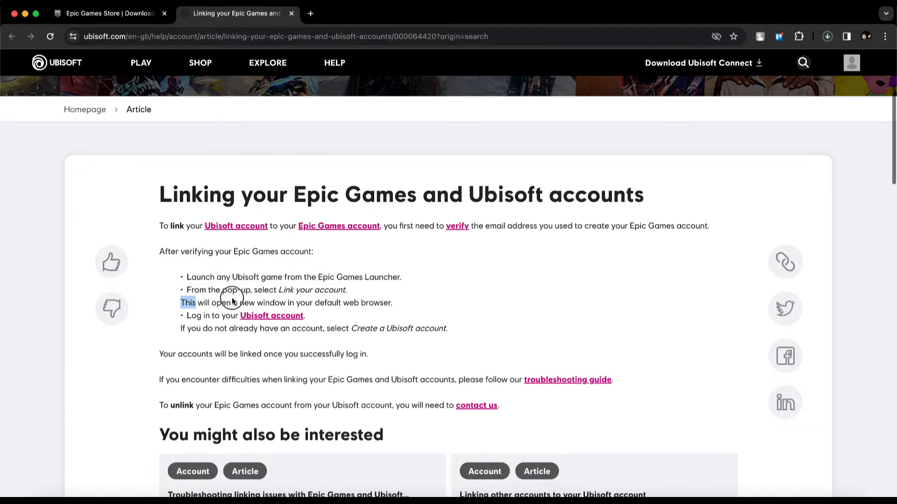
mouse_move(422, 284)
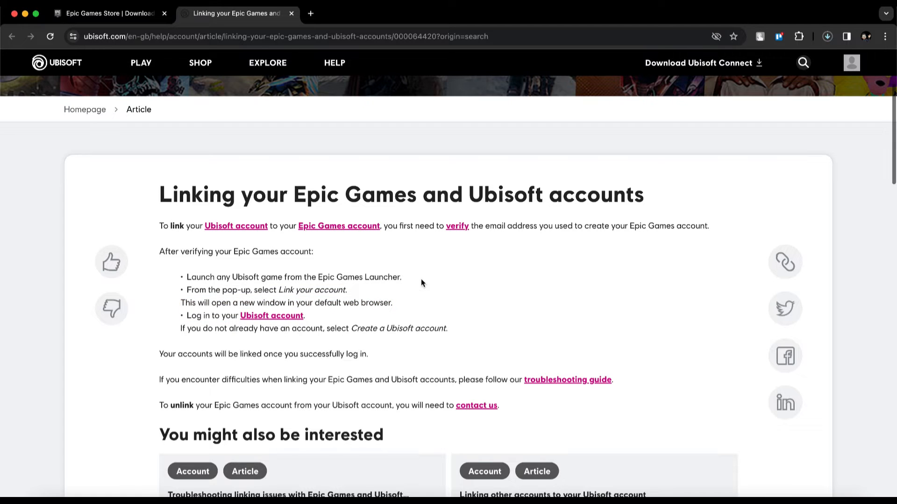
mouse_move(313, 268)
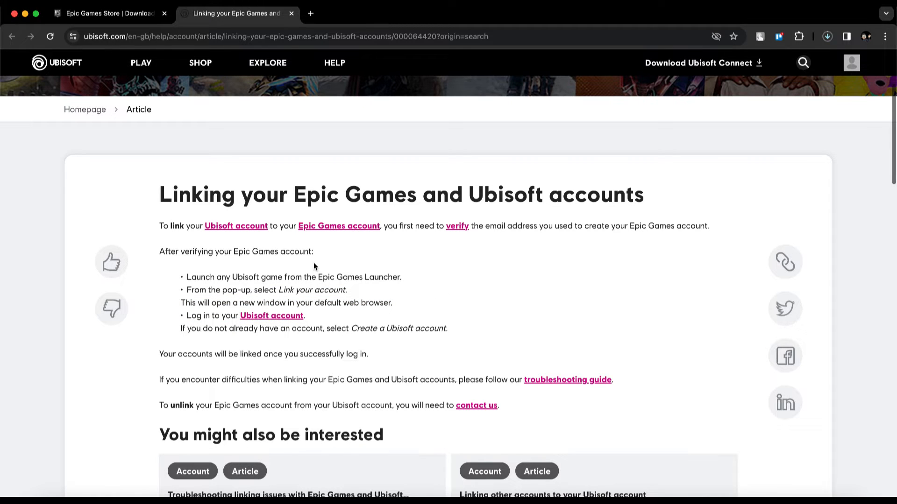
mouse_move(431, 274)
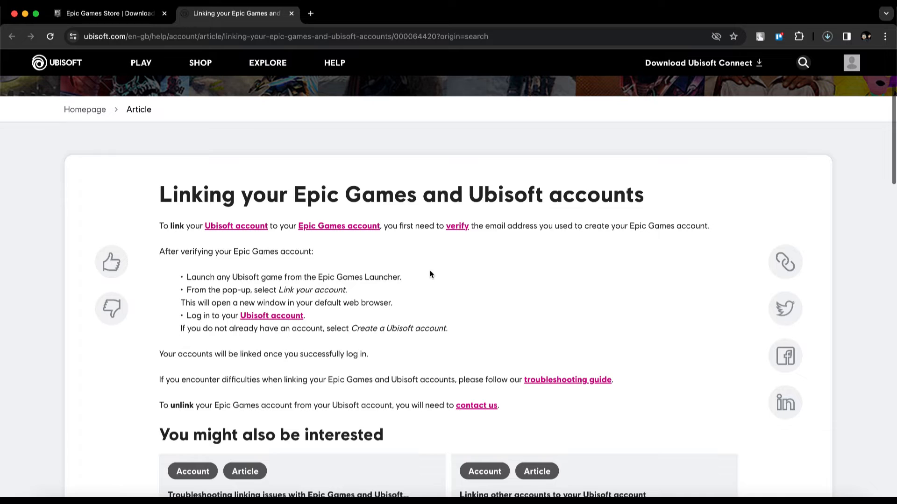
mouse_move(493, 236)
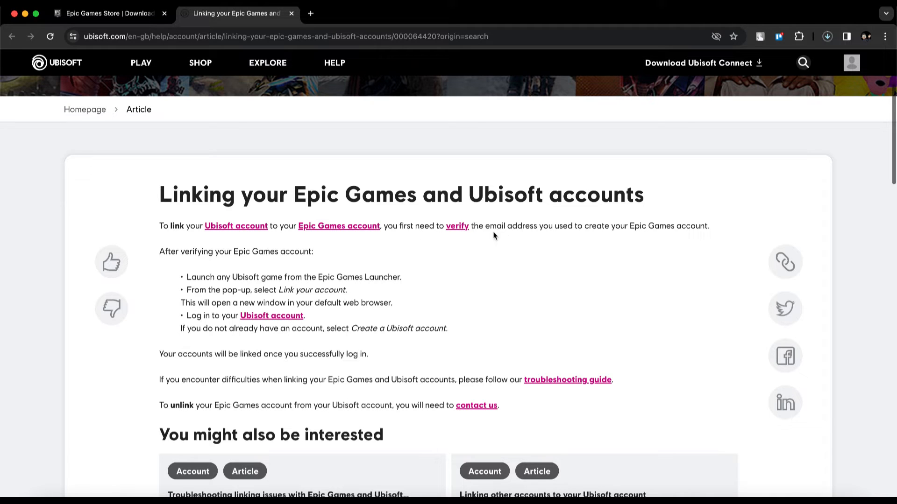
mouse_move(547, 242)
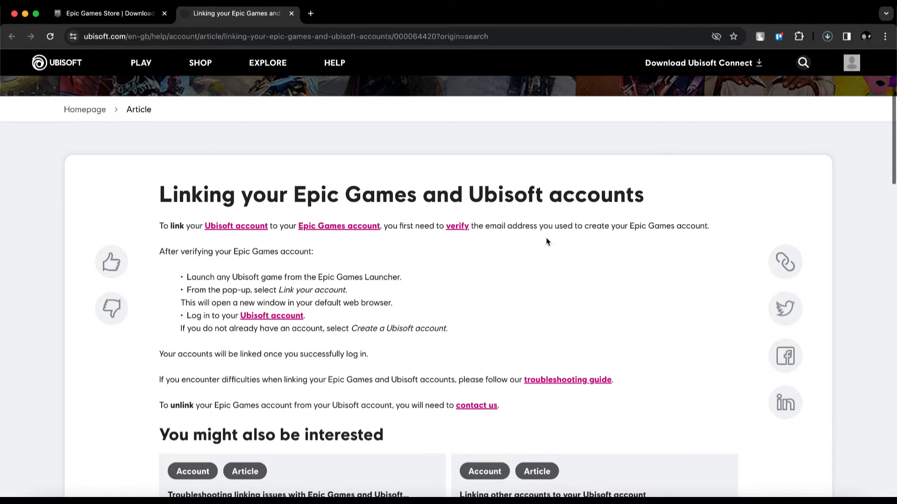
mouse_move(417, 241)
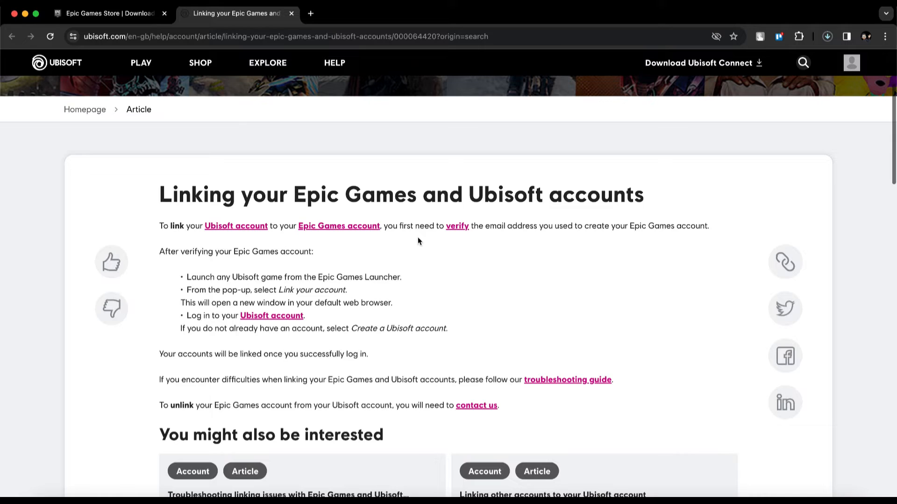
mouse_move(341, 212)
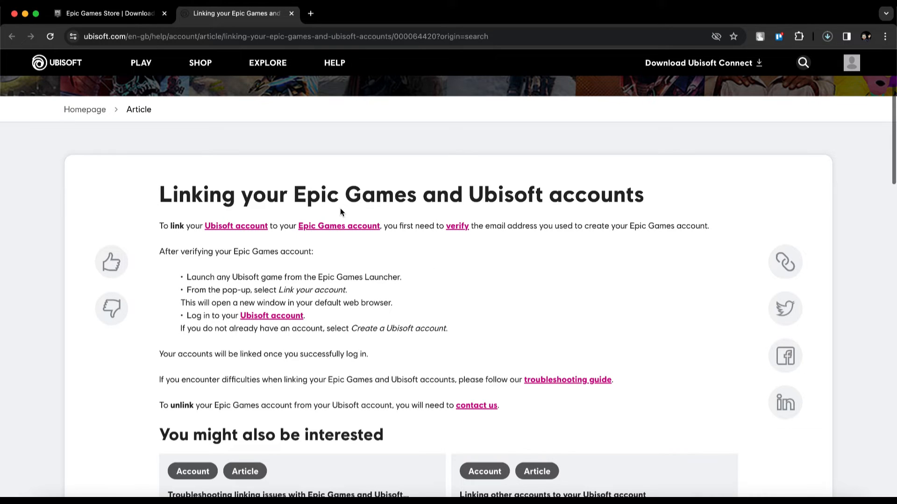
mouse_move(371, 209)
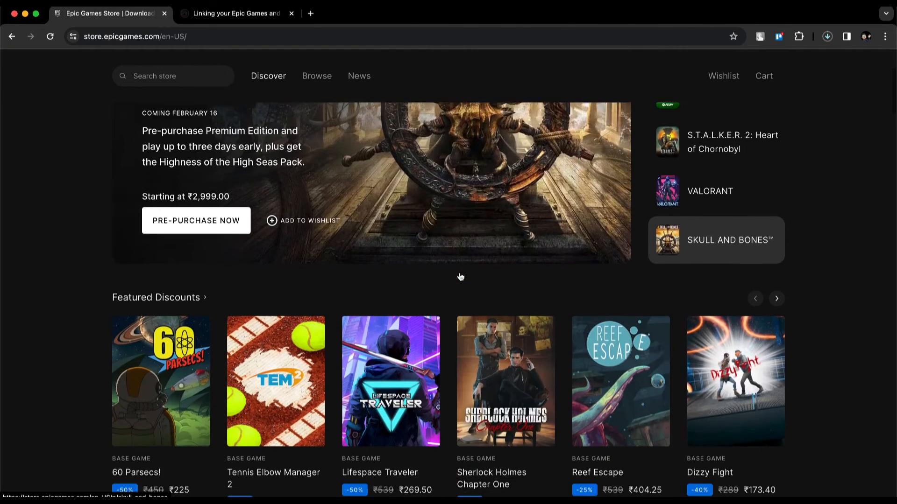
Scroll the store homepage past Featured Discounts and free games to Fortnite Experiences.
scroll(down, 3)
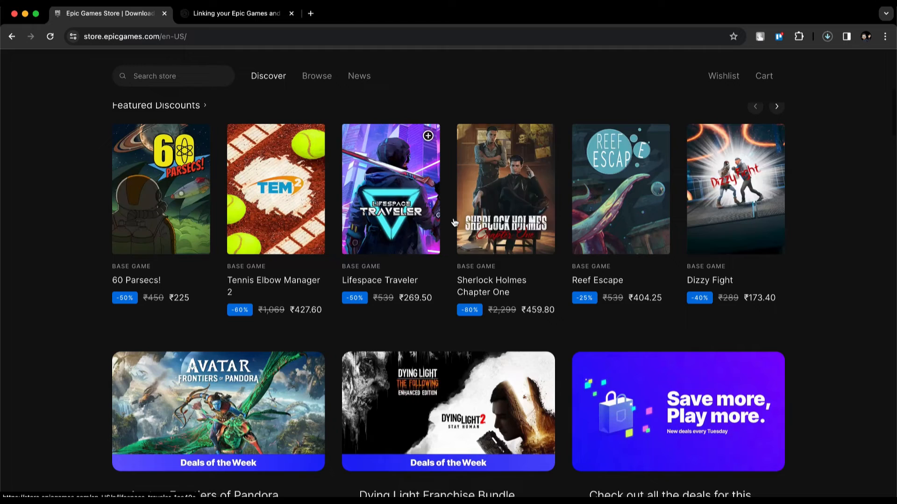
scroll(down, 3)
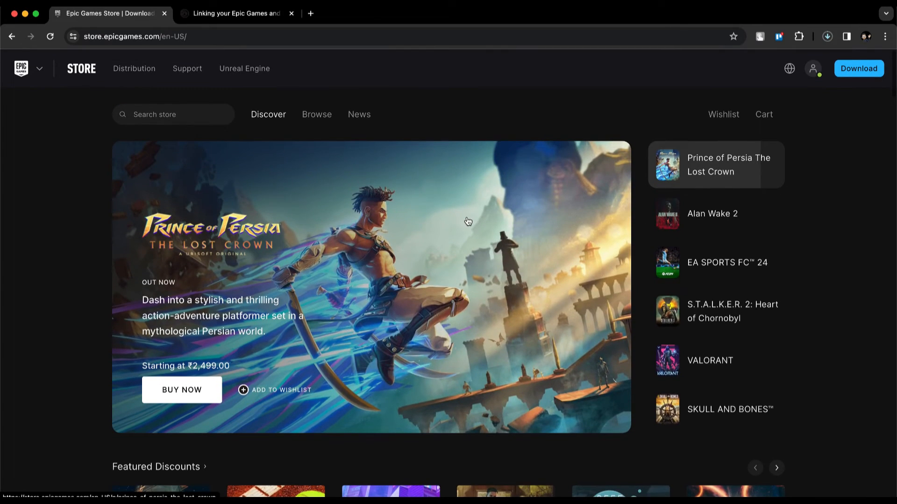
scroll(down, 3)
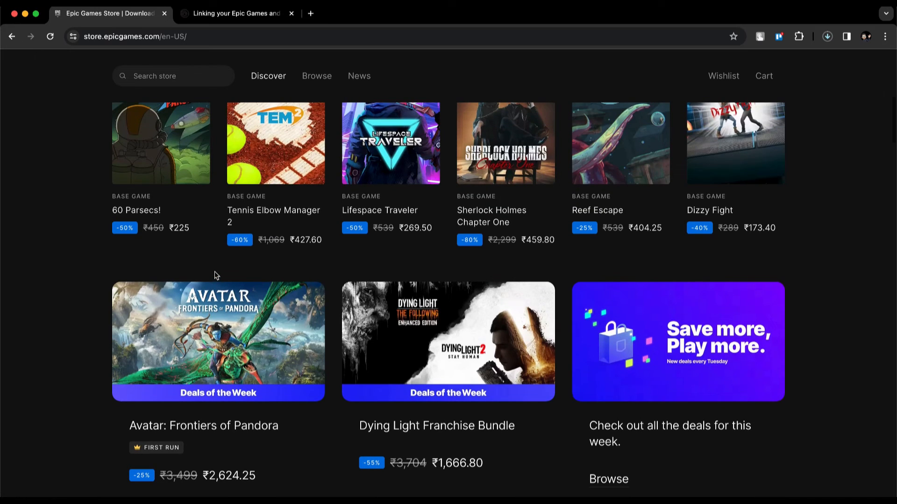
mouse_move(261, 271)
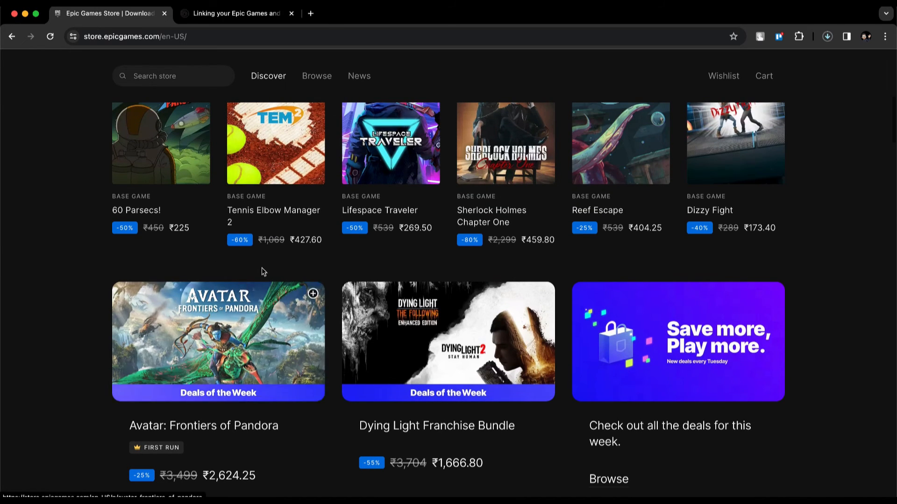
scroll(down, 3)
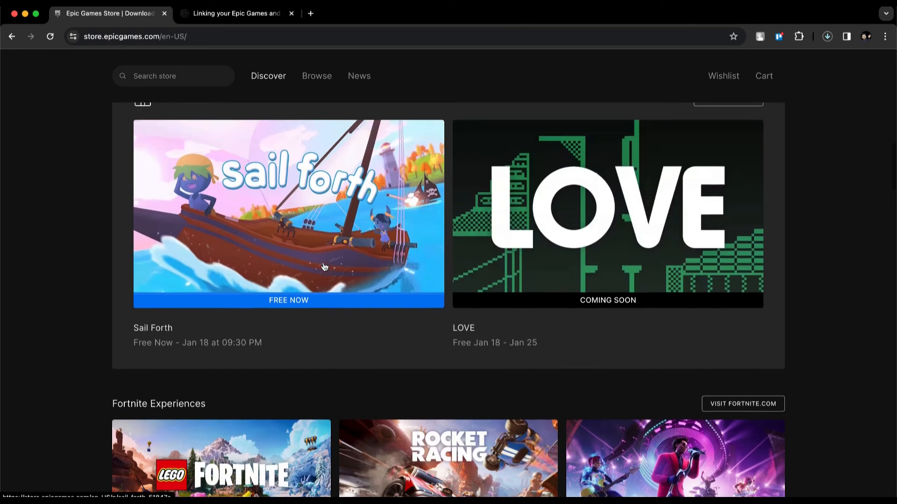
scroll(down, 3)
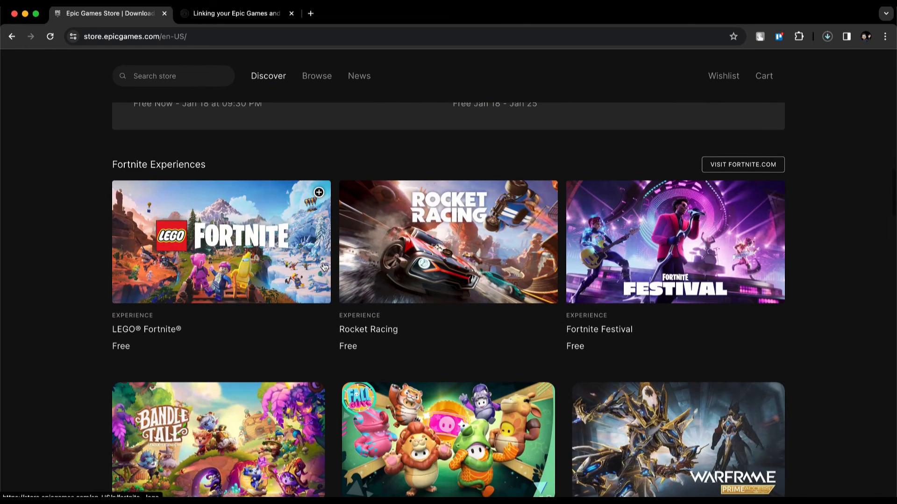